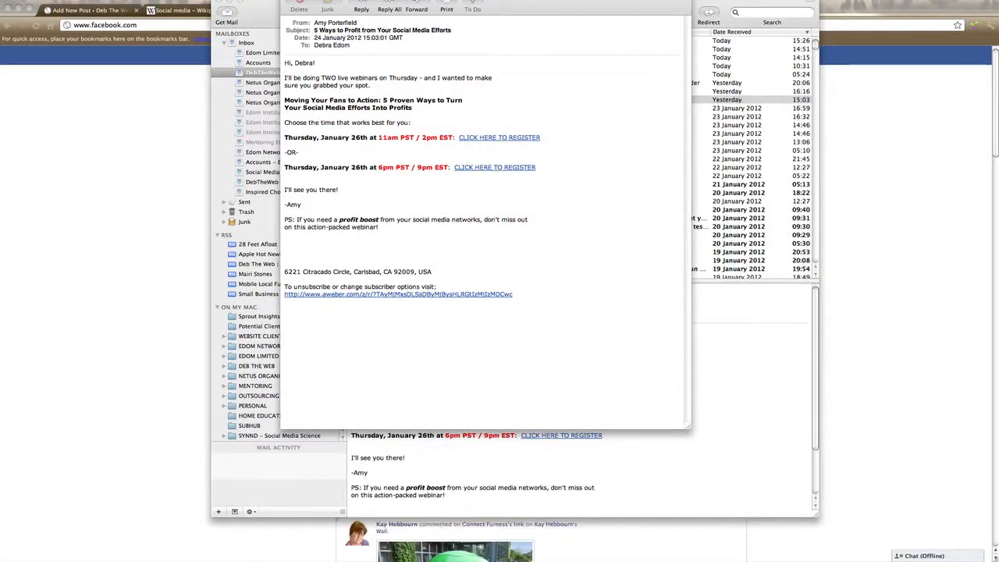
{"action": "mouse_move", "coordinate": [544, 102]}
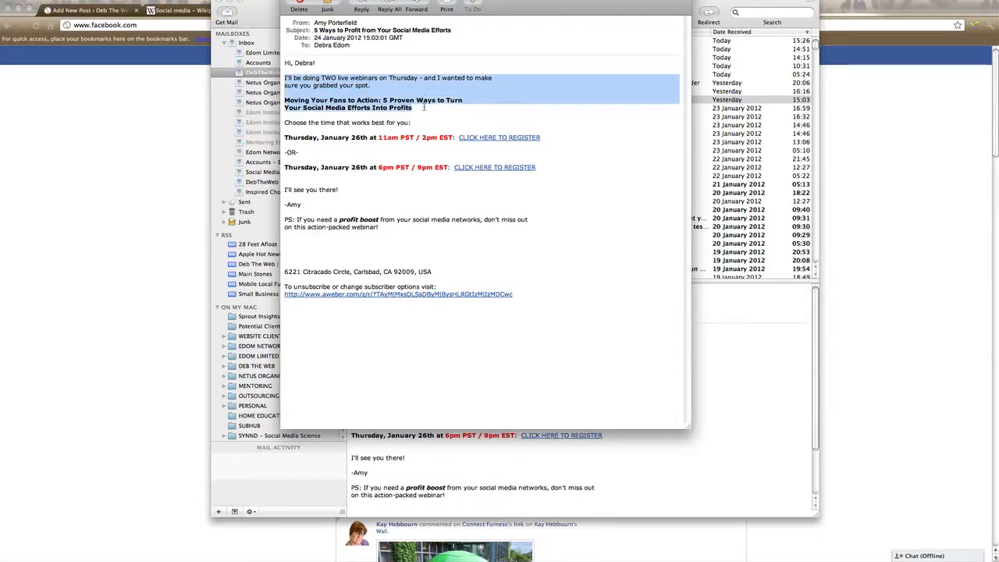
{"action": "mouse_move", "coordinate": [423, 109]}
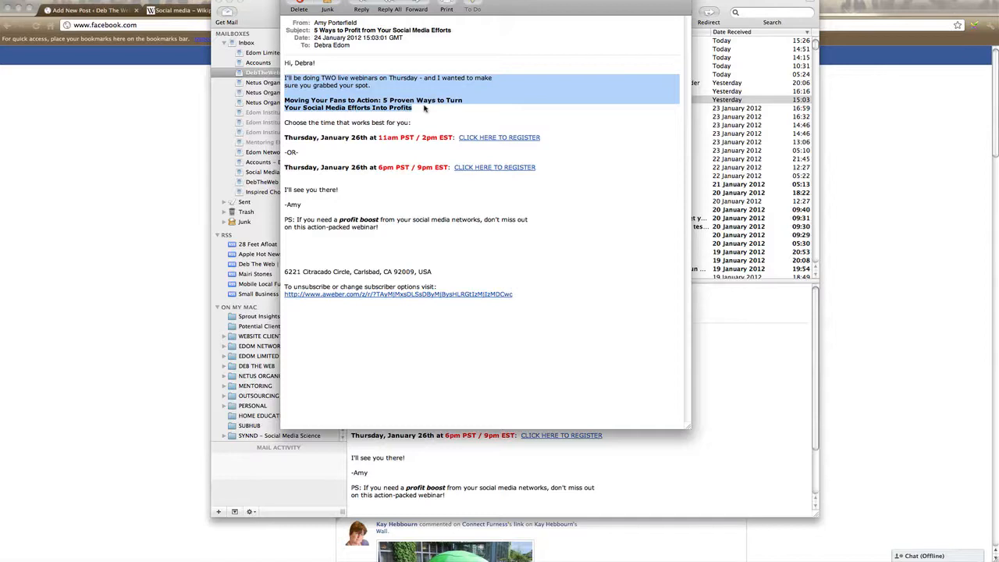
Step: Copy the webinar email's opening paragraphs and bold webinar title from Apple Mail
{"action": "key", "text": "ctrl"}
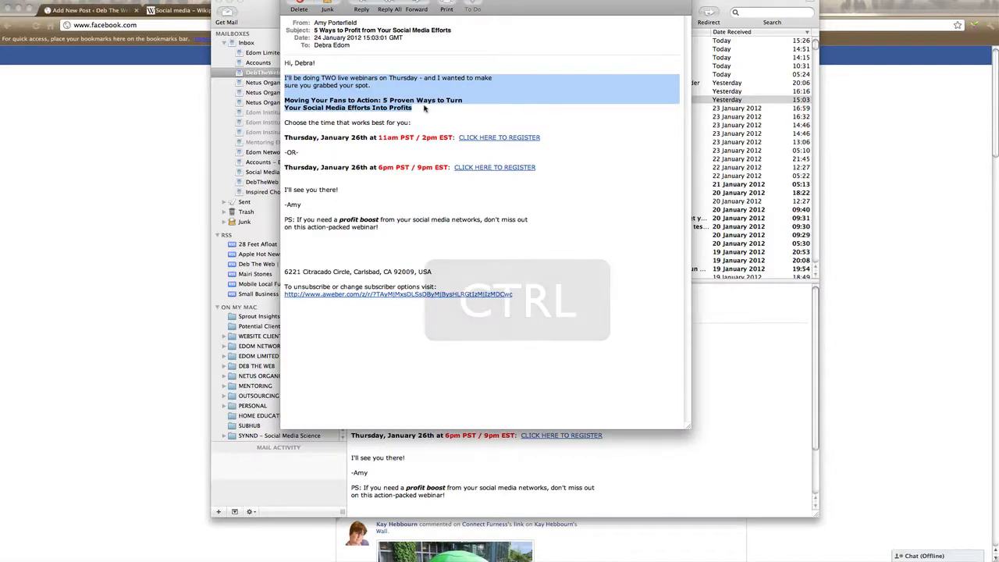
{"action": "key", "text": "ctrl"}
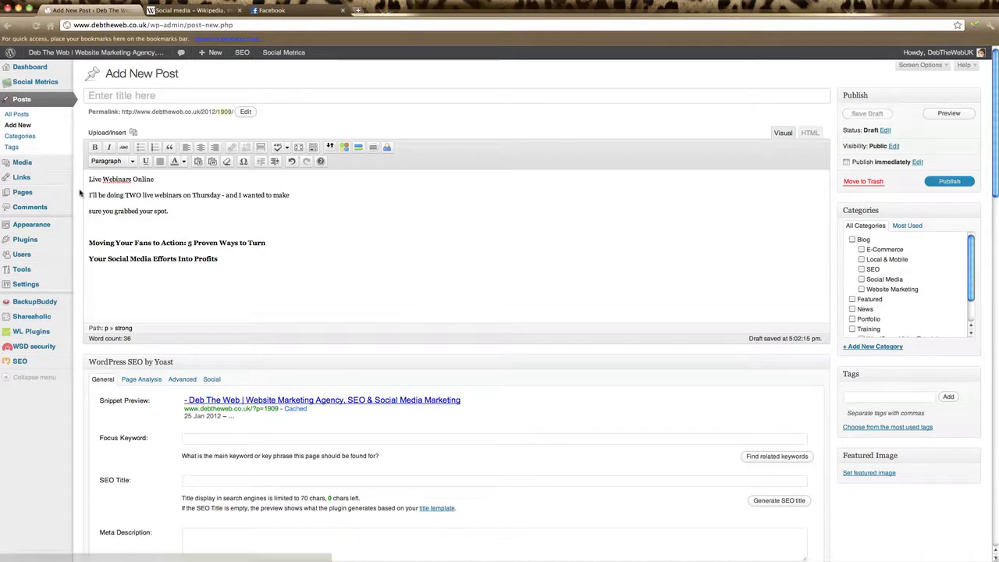
Step: Paste the webinar email text into the Add New Post body, then go to Wikipedia's Social media article
{"action": "left_click", "coordinate": [236, 260]}
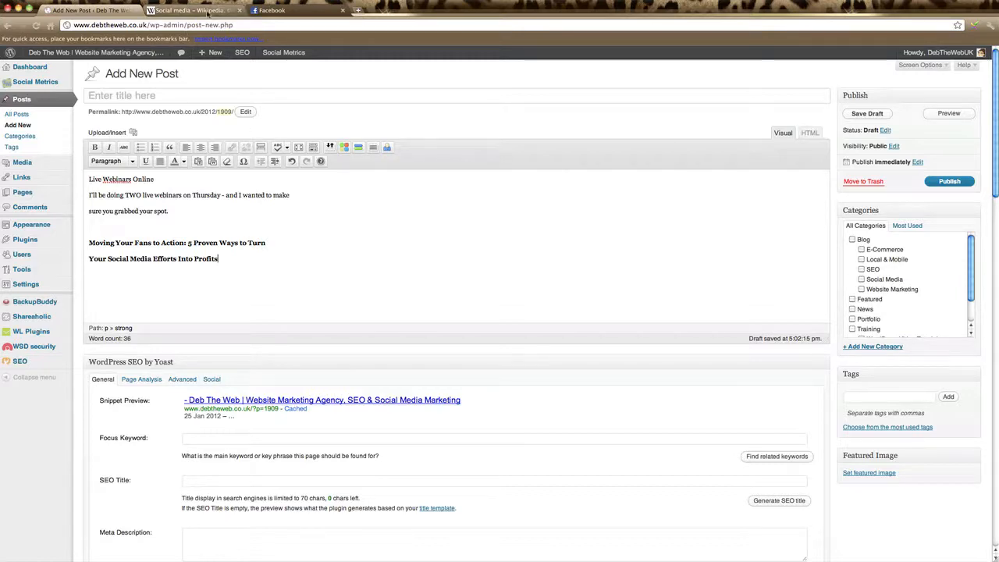
{"action": "left_click", "coordinate": [188, 12]}
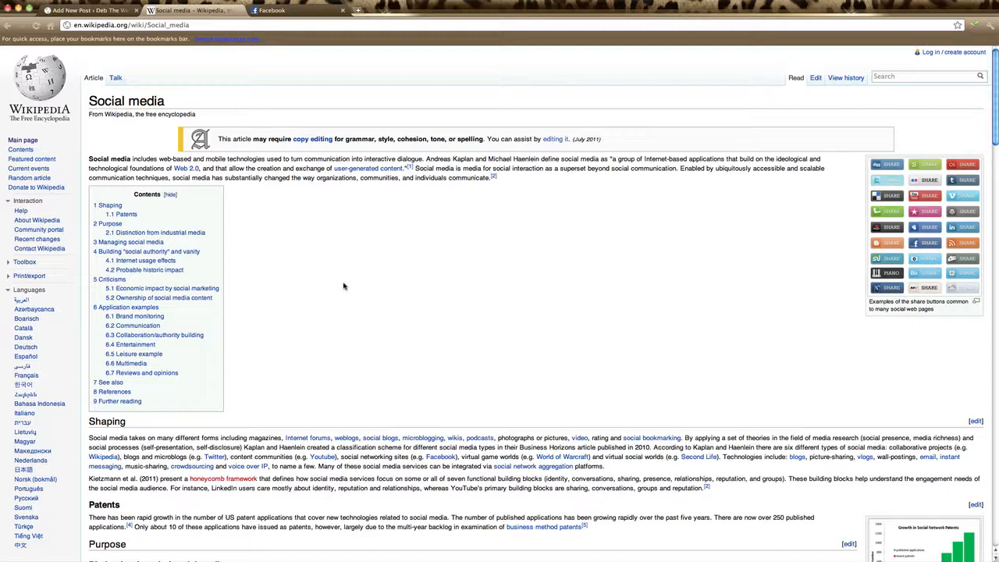
{"action": "mouse_move", "coordinate": [311, 228]}
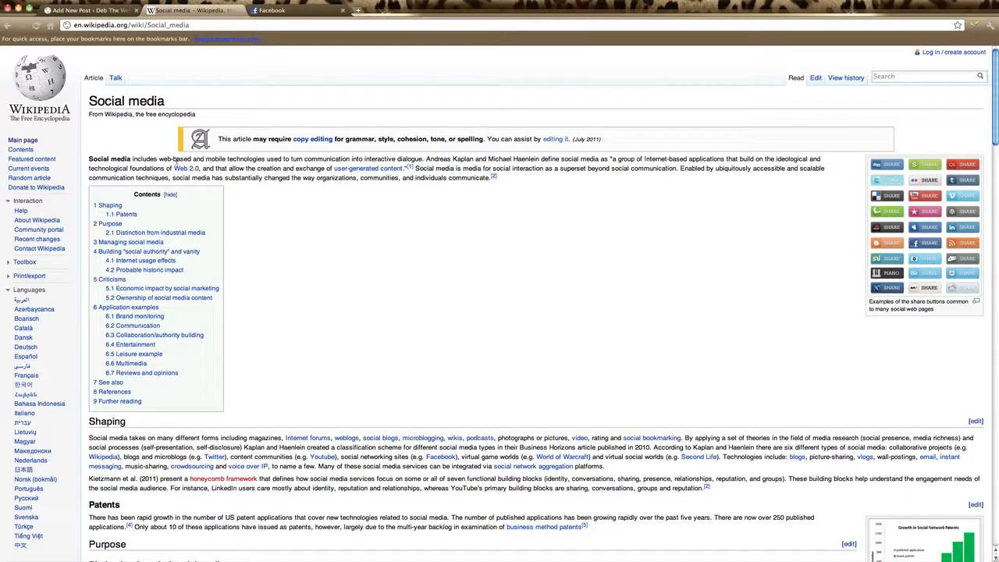
{"action": "mouse_move", "coordinate": [398, 258]}
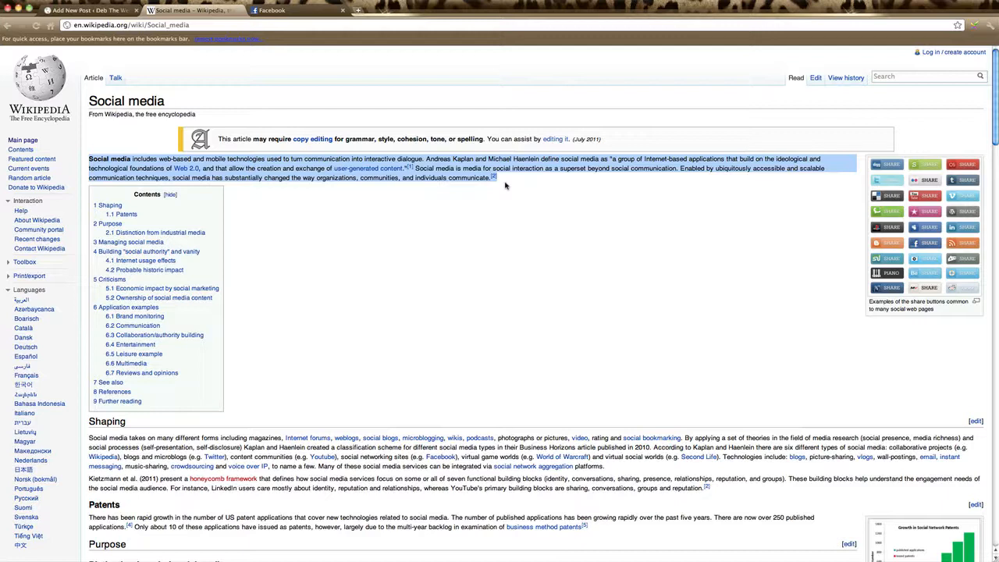
Step: Copy the Social media article's intro paragraph and switch over to Facebook
{"action": "key", "text": "ctrl+c"}
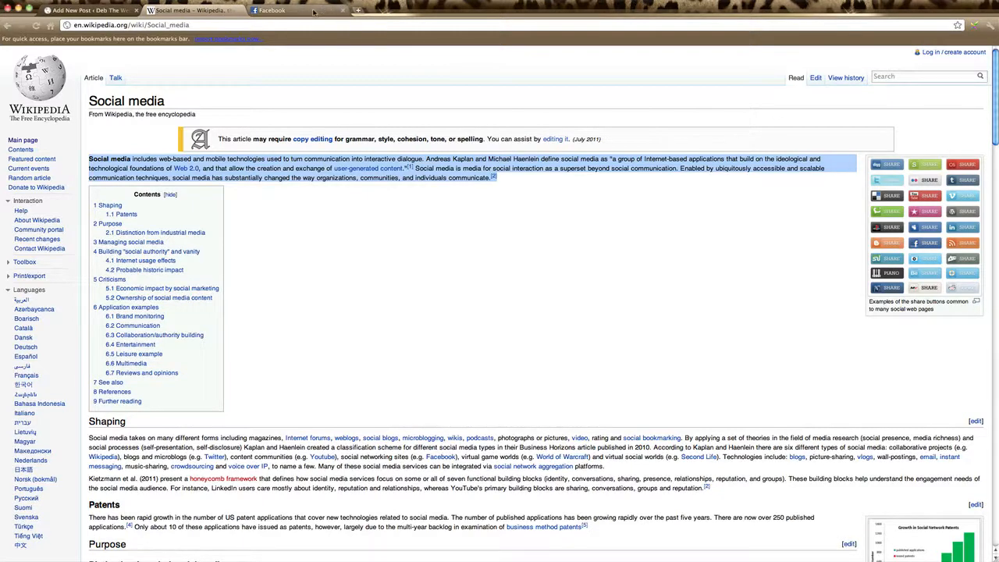
{"action": "mouse_move", "coordinate": [312, 11]}
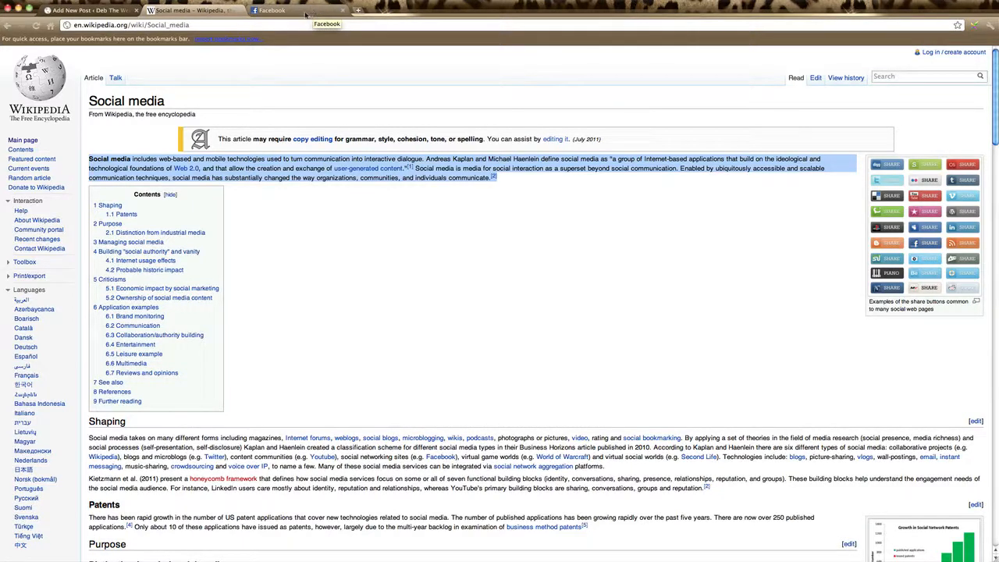
{"action": "left_click", "coordinate": [272, 10]}
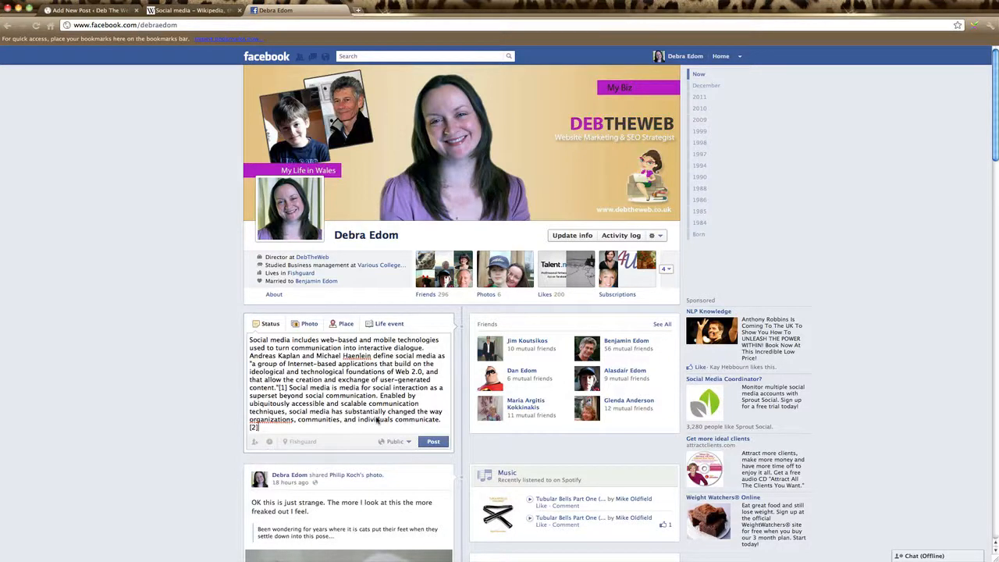
Step: Paste the Wikipedia paragraph into a Facebook status update, then go to the News Feed
{"action": "key", "text": "ctrl+v"}
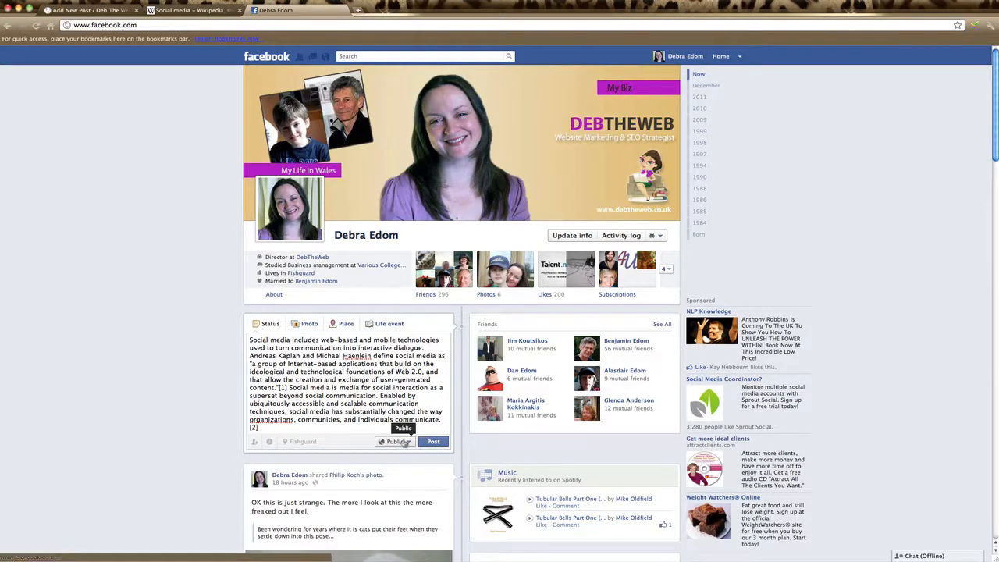
{"action": "left_click", "coordinate": [718, 55]}
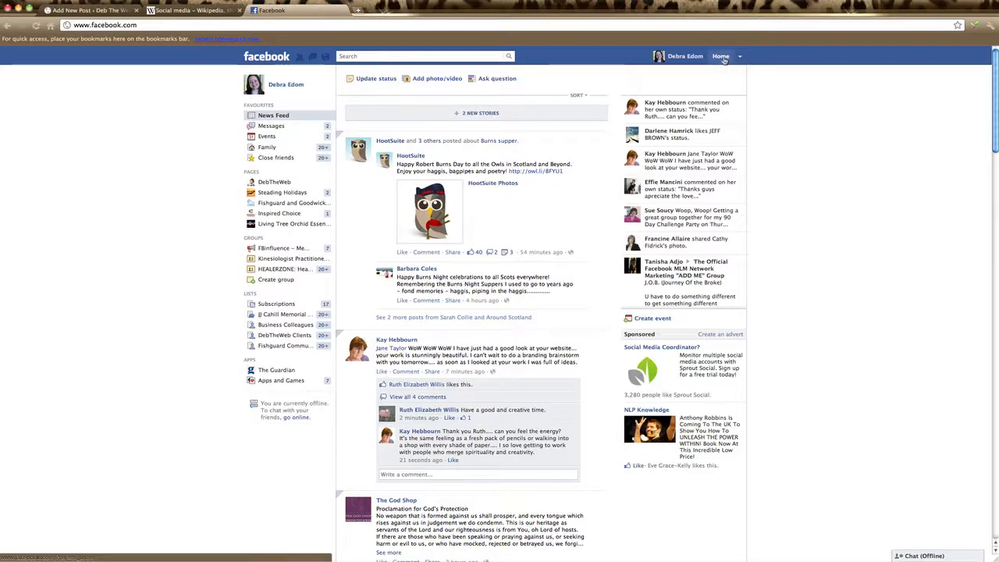
Step: Expand The God Shop post and copy the full 'Proclamation for God's Protection' prayer
{"action": "scroll", "scroll_direction": "down", "scroll_amount": 3}
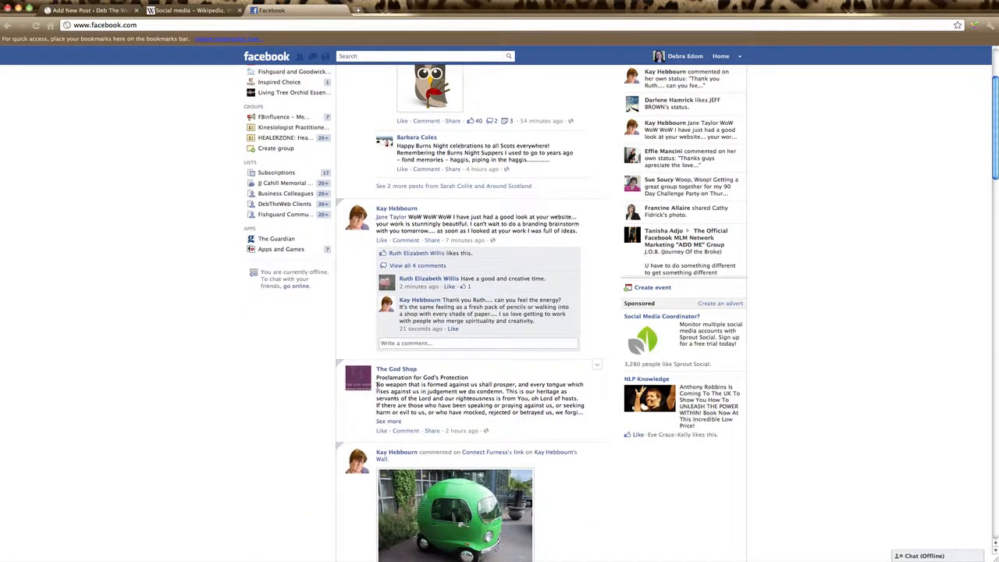
{"action": "left_click_drag", "start_coordinate": [376, 384], "coordinate": [585, 412]}
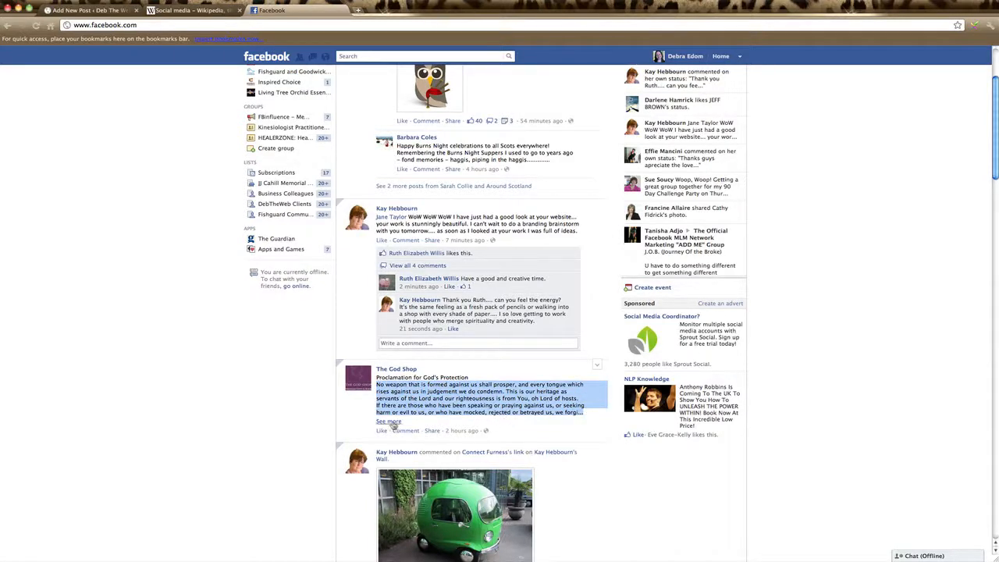
{"action": "left_click", "coordinate": [388, 421]}
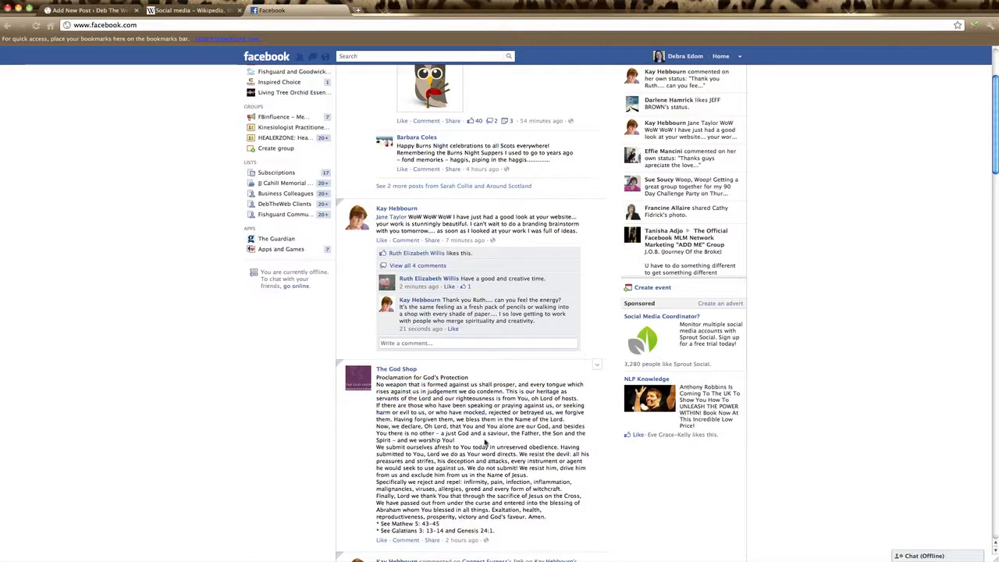
{"action": "scroll", "scroll_direction": "down", "scroll_amount": 3}
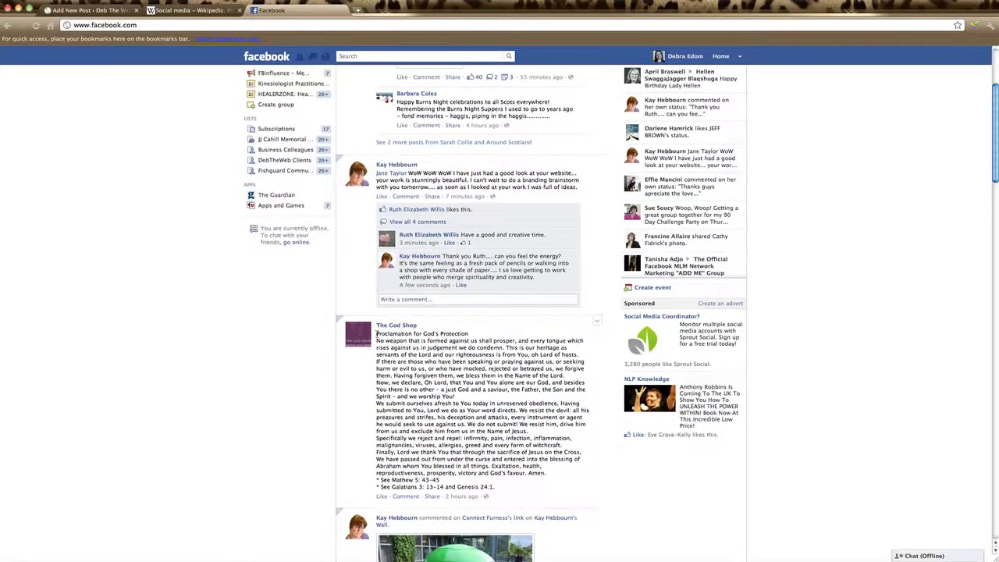
{"action": "left_click_drag", "start_coordinate": [376, 333], "coordinate": [495, 340]}
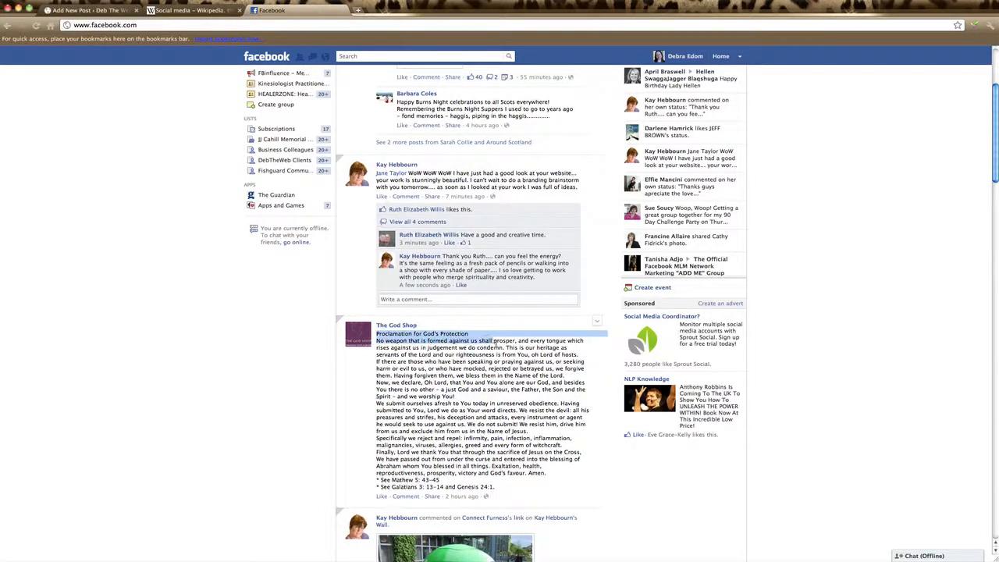
{"action": "left_click_drag", "start_coordinate": [383, 341], "coordinate": [515, 484]}
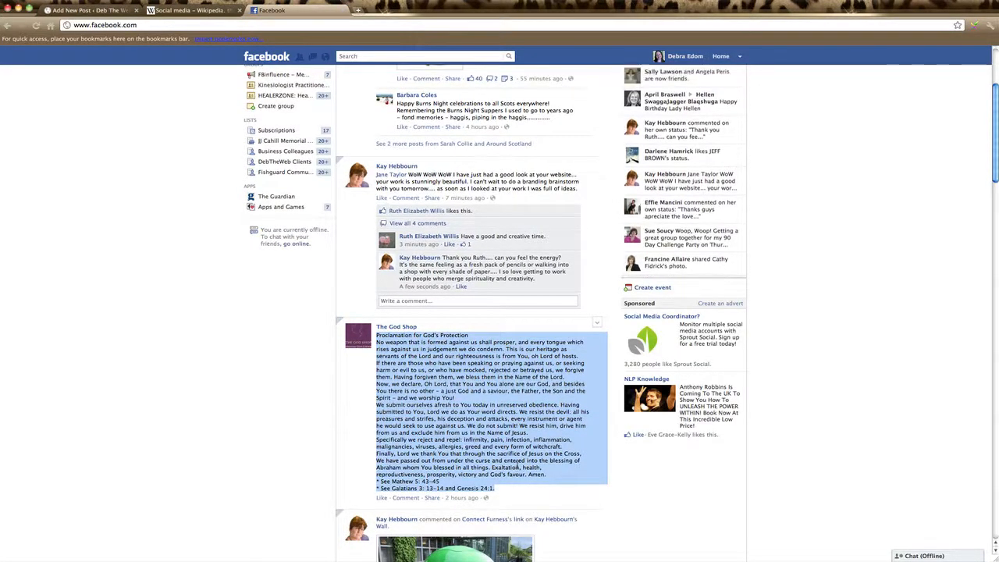
{"action": "key", "text": "Ctrl+C"}
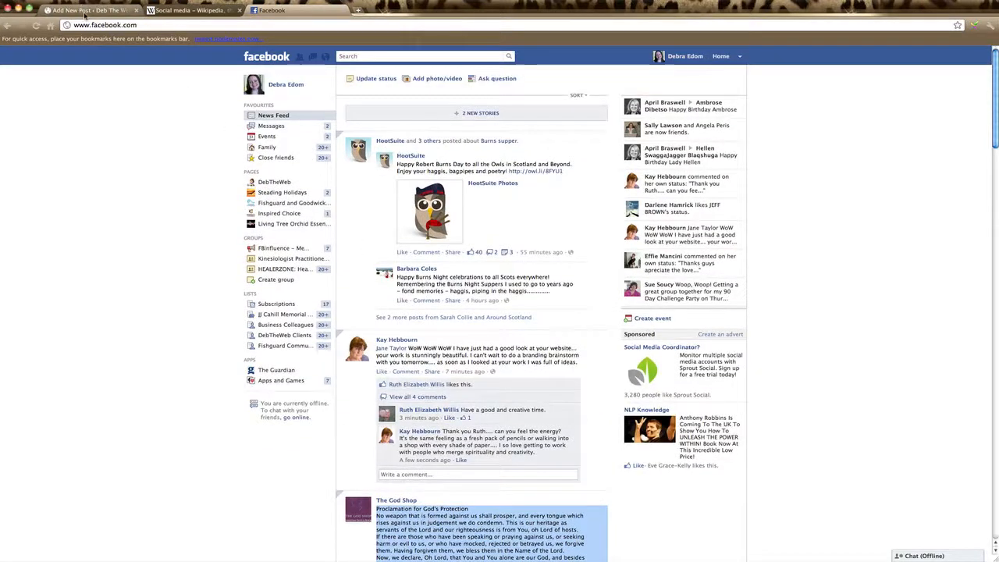
{"action": "left_click", "coordinate": [86, 12]}
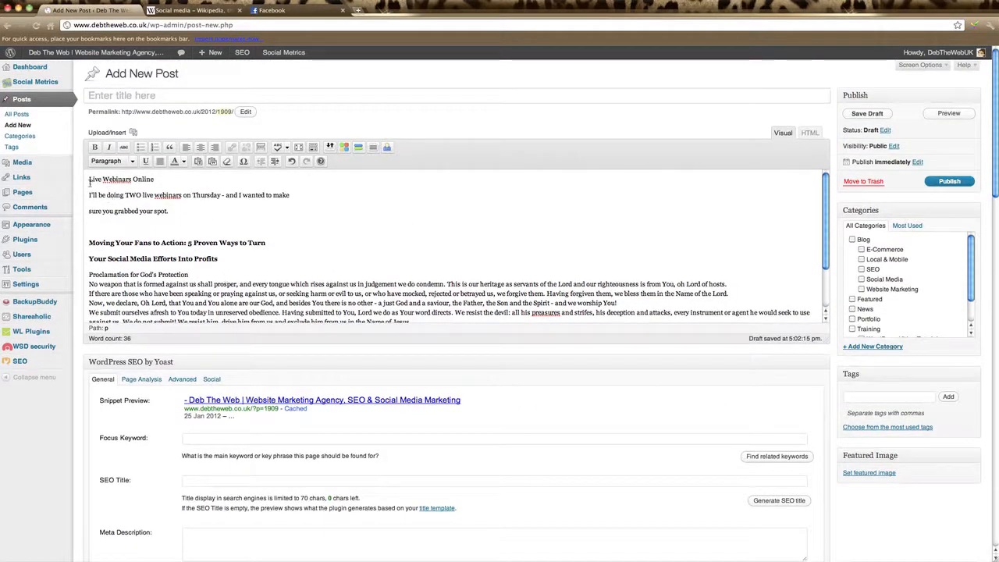
Step: Select the pasted webinar email paragraphs sitting above the prayer in the draft
{"action": "left_click_drag", "start_coordinate": [88, 179], "coordinate": [167, 211]}
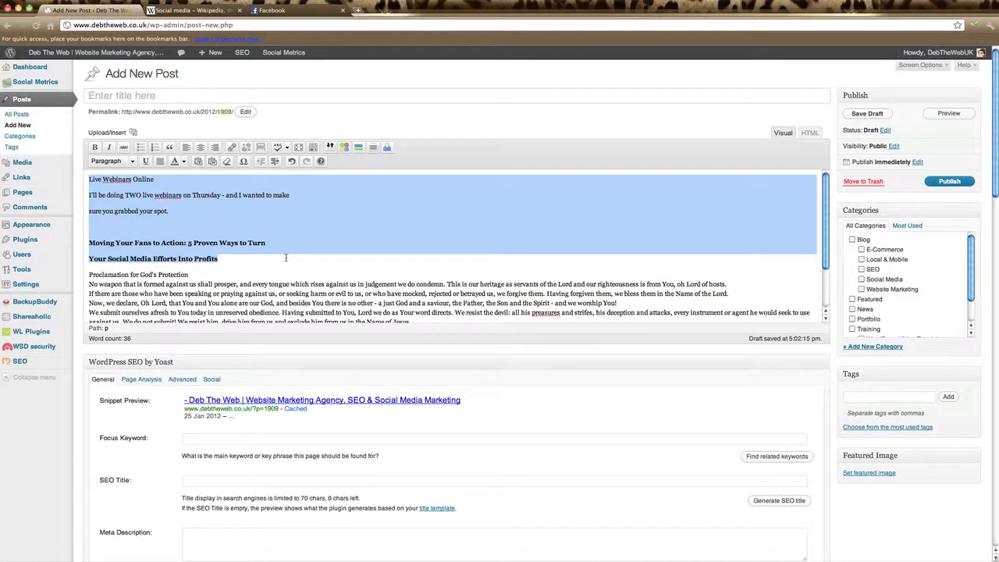
Step: Cut the webinar email paragraphs out of the post and save it as a draft
{"action": "key", "text": "ctrl+x"}
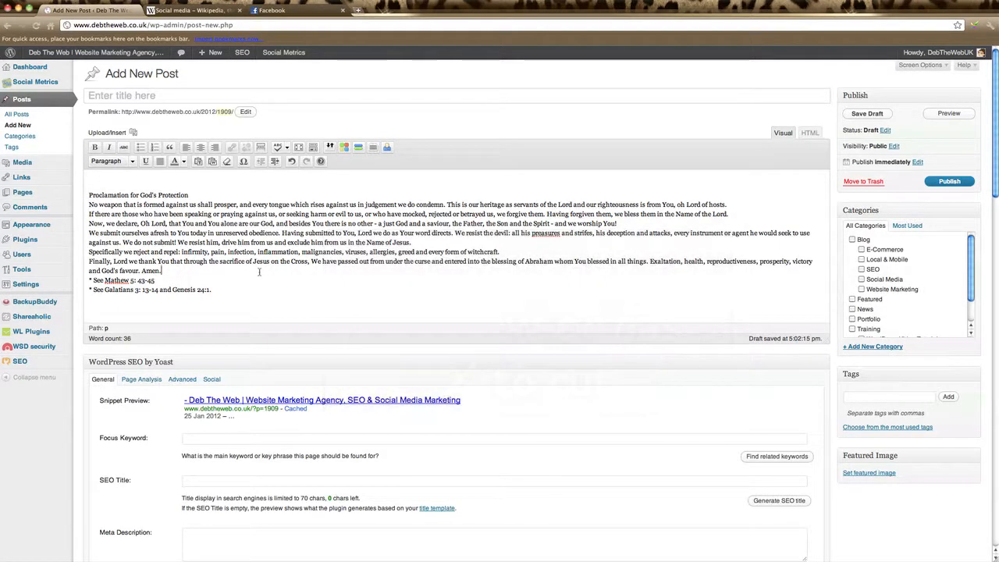
{"action": "left_click", "coordinate": [868, 114]}
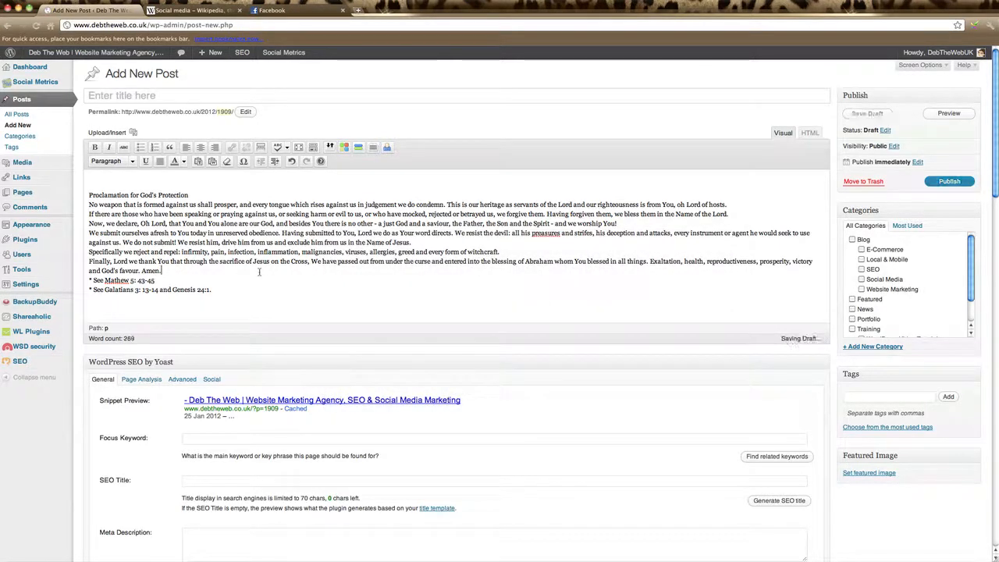